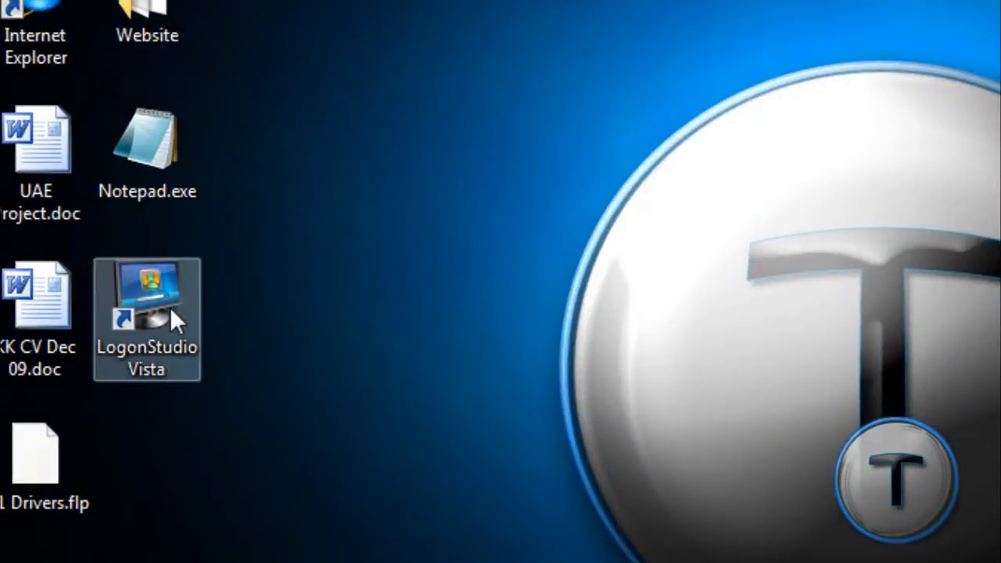
{"action": "mouse_move", "coordinate": [118, 311]}
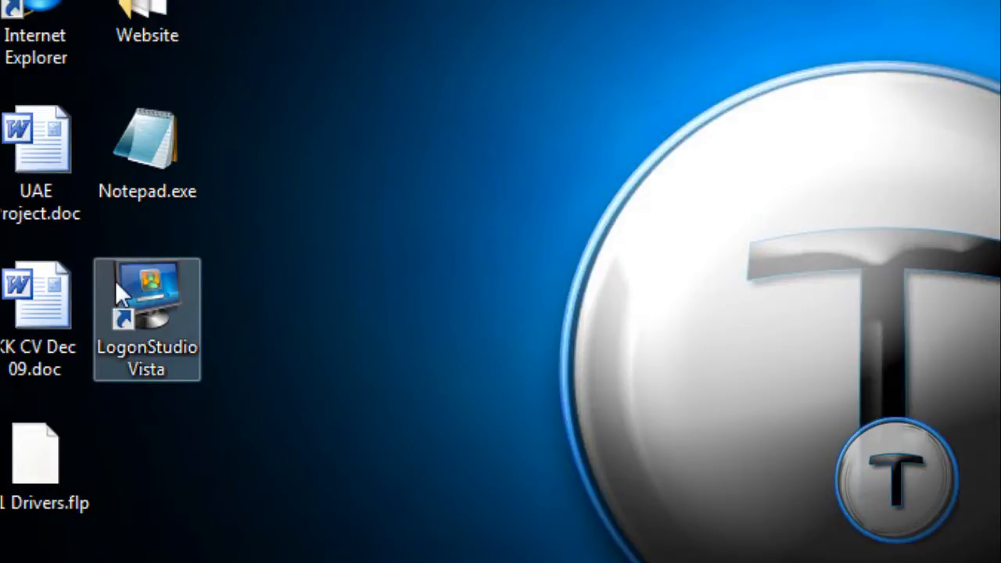
Step: Launch LogonStudio Vista from its desktop shortcut
{"action": "double_click", "coordinate": [147, 297]}
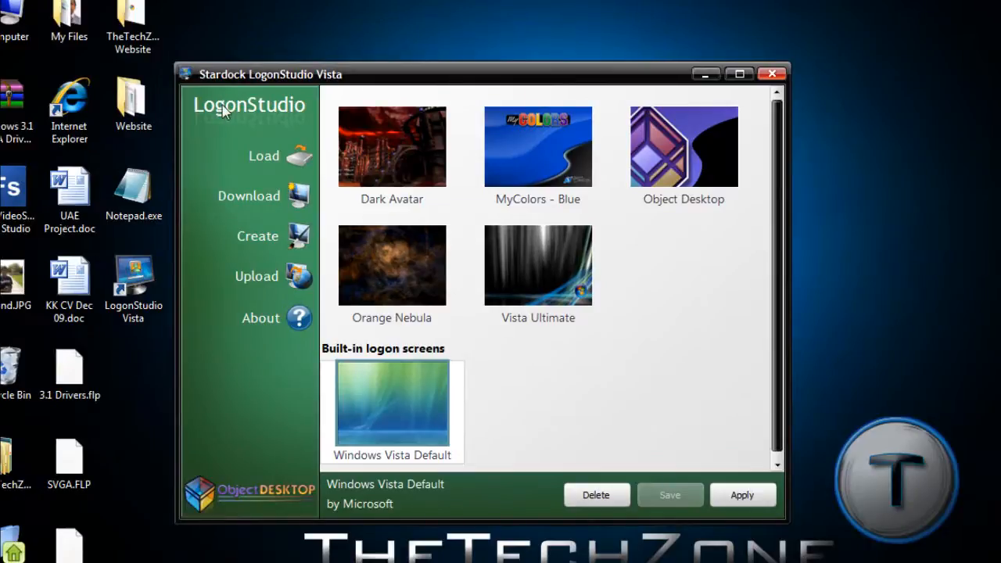
{"action": "mouse_move", "coordinate": [231, 84]}
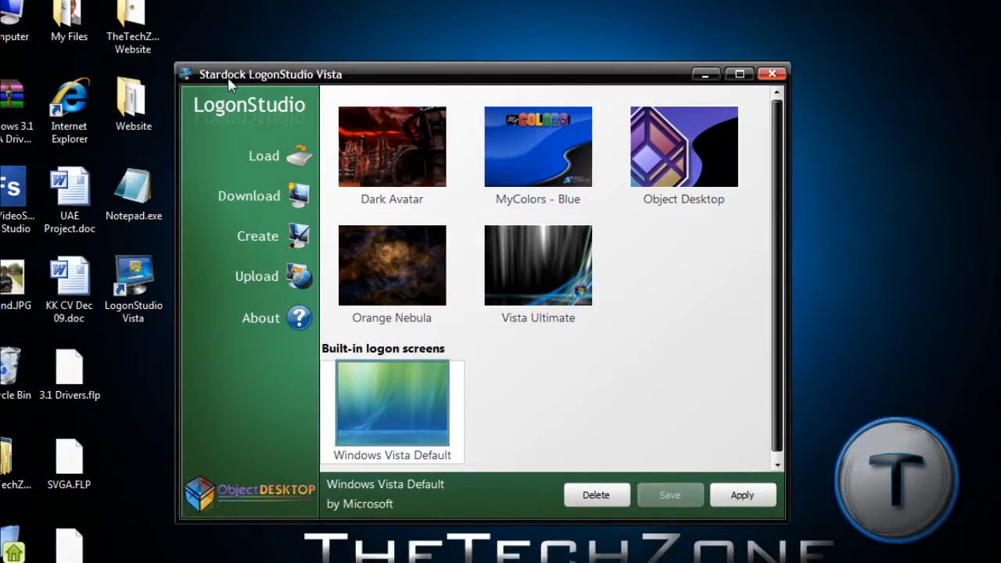
{"action": "mouse_move", "coordinate": [245, 50]}
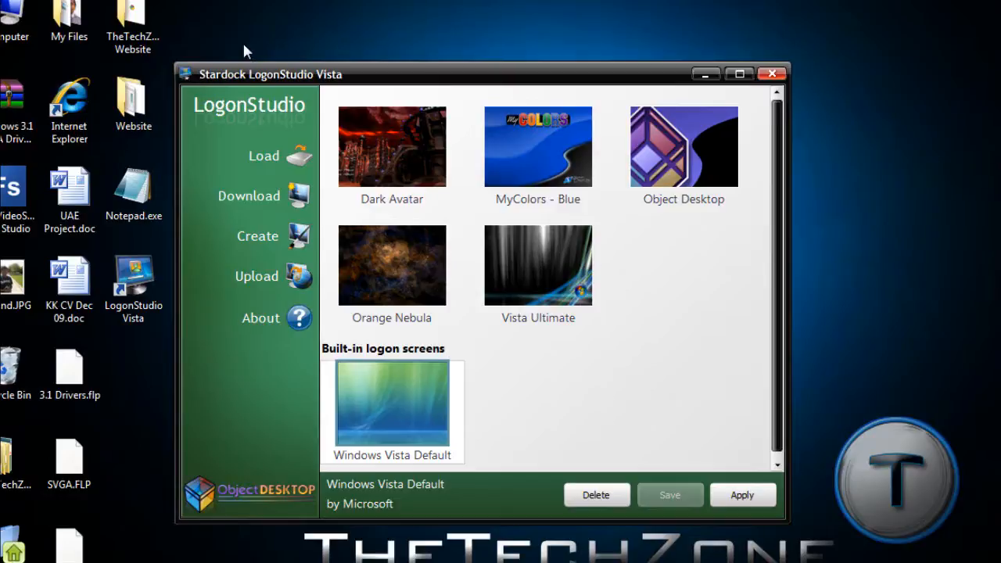
{"action": "mouse_move", "coordinate": [373, 444]}
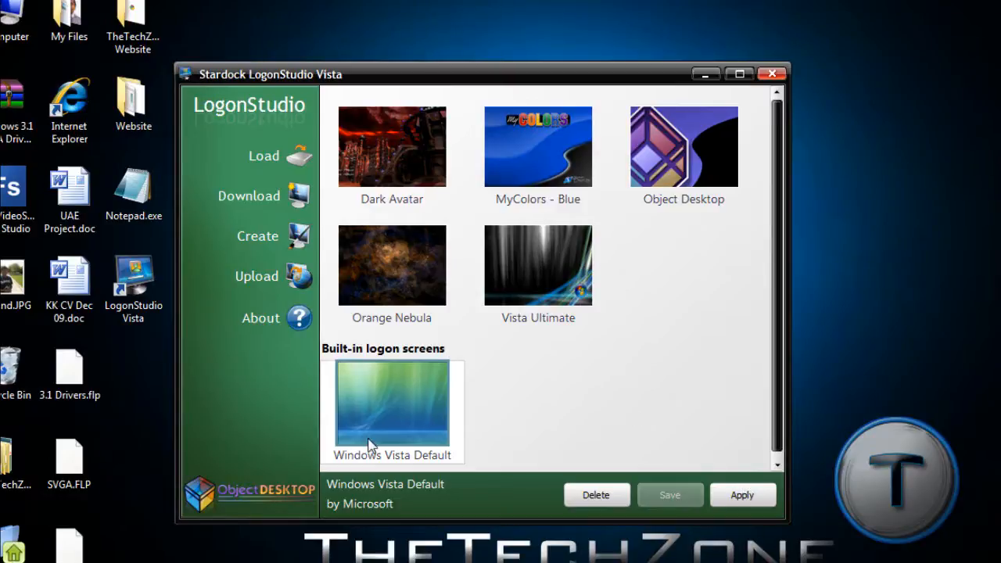
{"action": "mouse_move", "coordinate": [397, 429]}
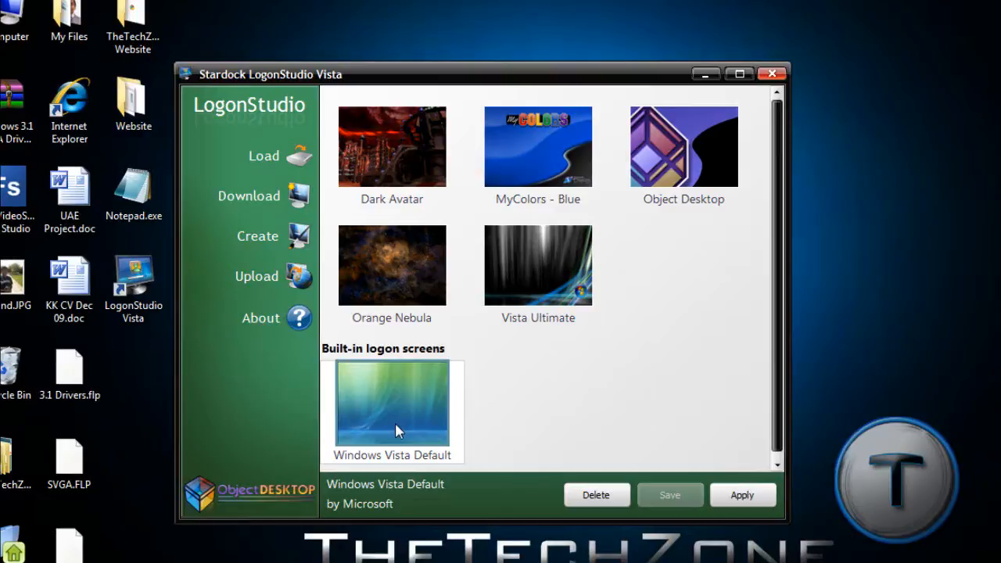
{"action": "mouse_move", "coordinate": [446, 305]}
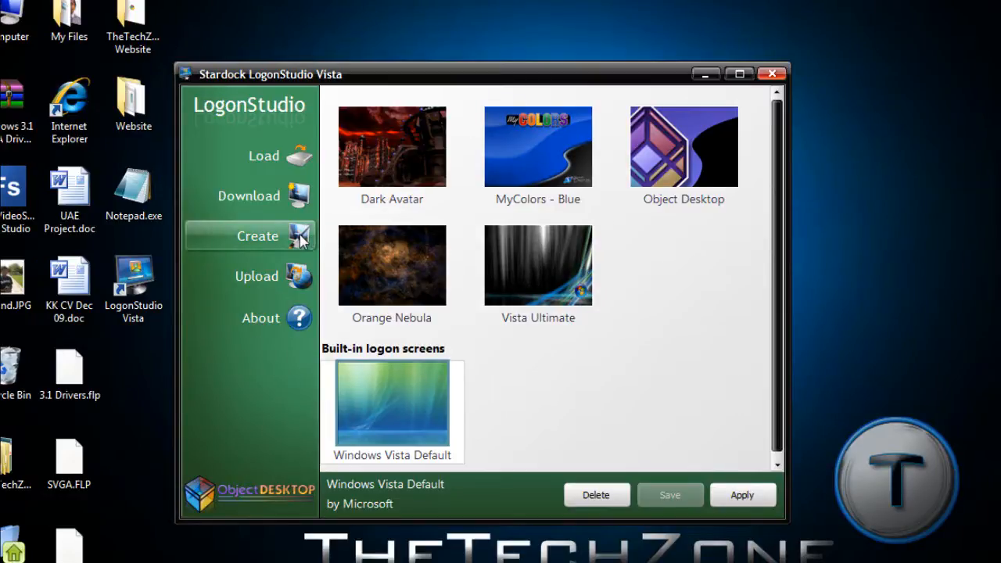
{"action": "mouse_move", "coordinate": [304, 249]}
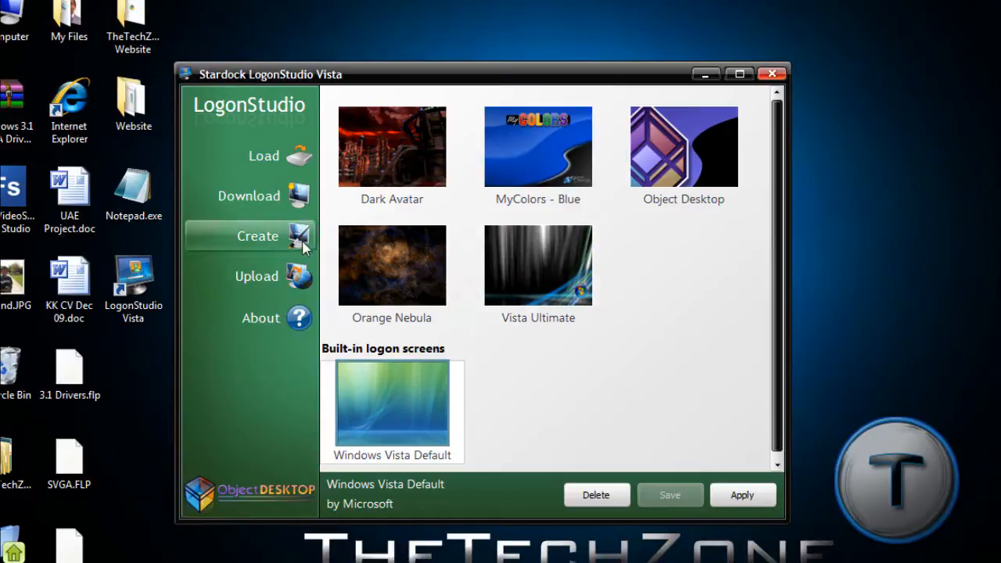
{"action": "left_click", "coordinate": [257, 236]}
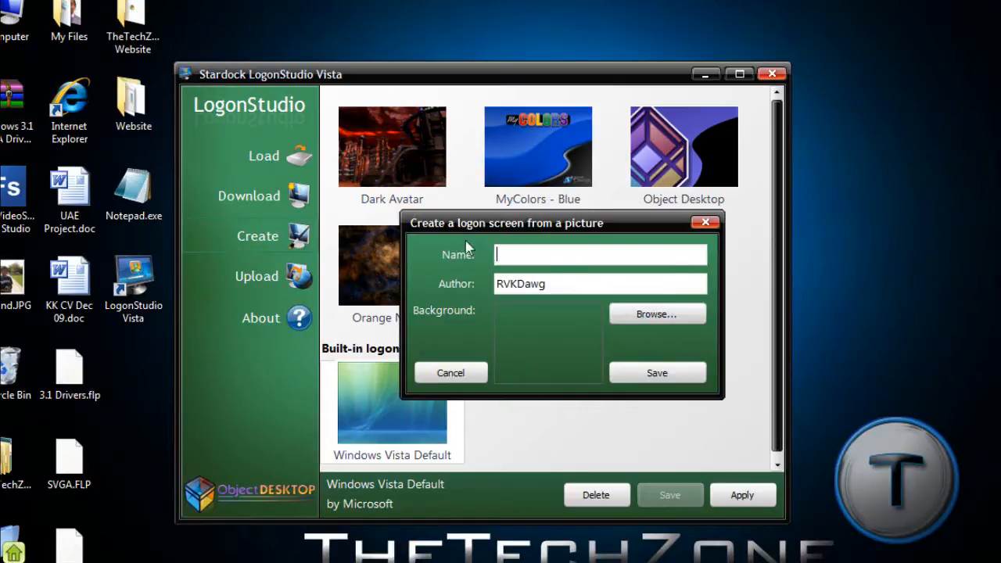
{"action": "mouse_move", "coordinate": [468, 373]}
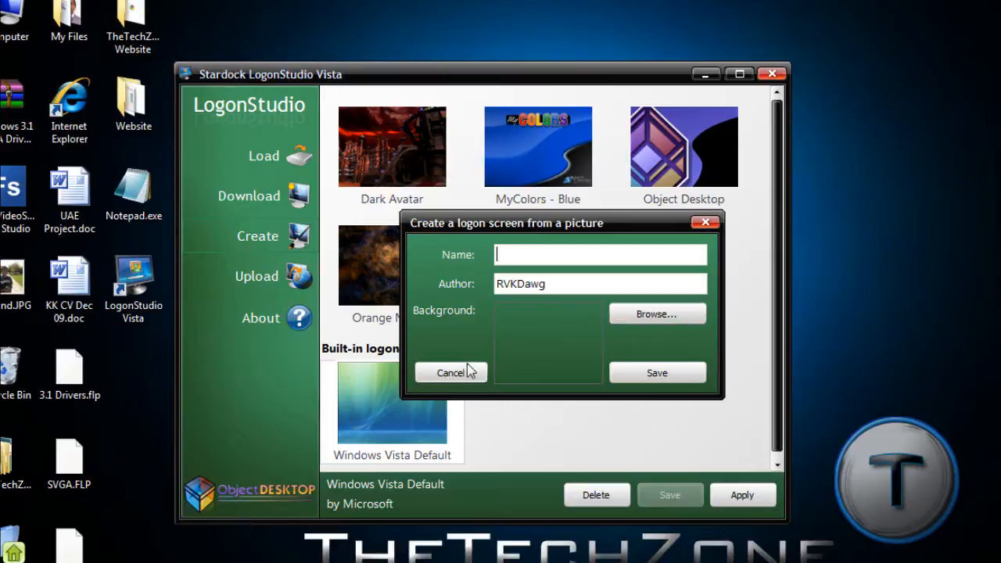
{"action": "left_click", "coordinate": [450, 372]}
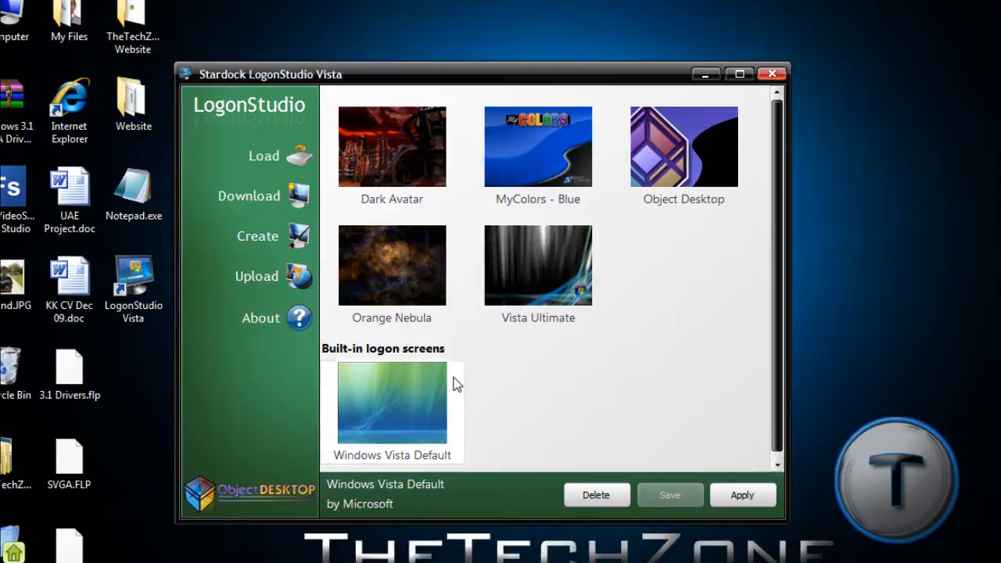
Step: Select the Vista Ultimate logon screen and apply it as the logon background
{"action": "left_click", "coordinate": [538, 266]}
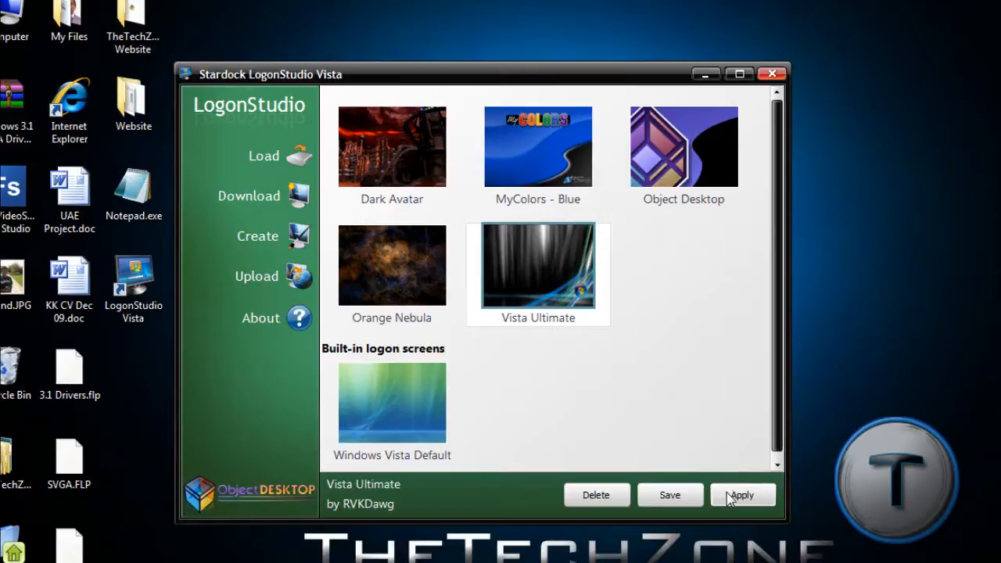
{"action": "mouse_move", "coordinate": [732, 506]}
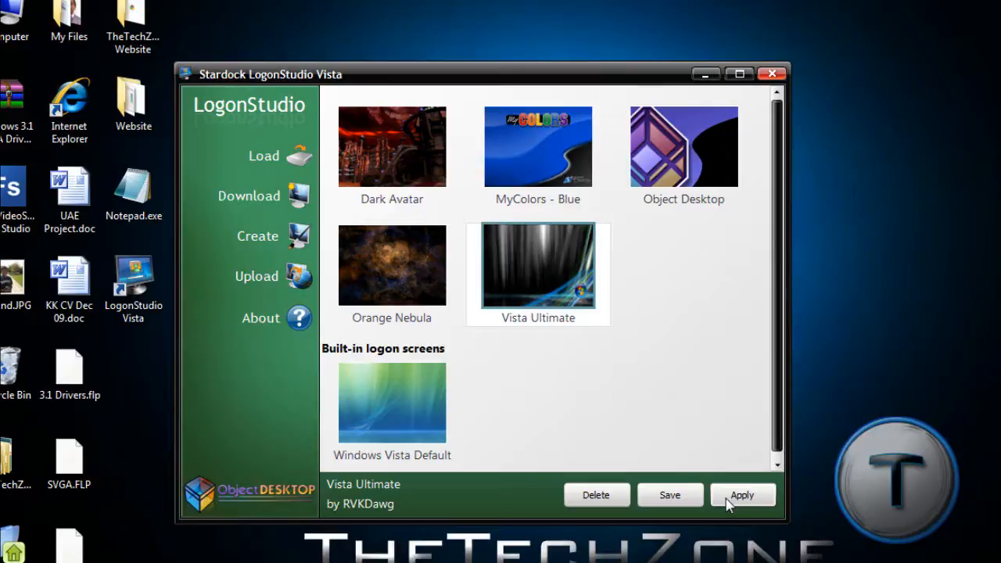
{"action": "left_click", "coordinate": [748, 495]}
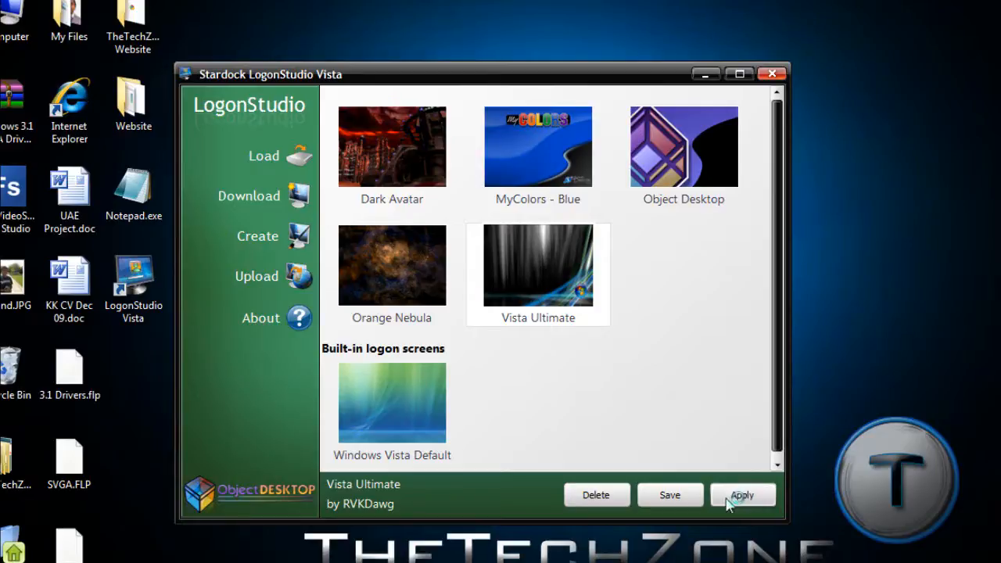
{"action": "mouse_move", "coordinate": [565, 279]}
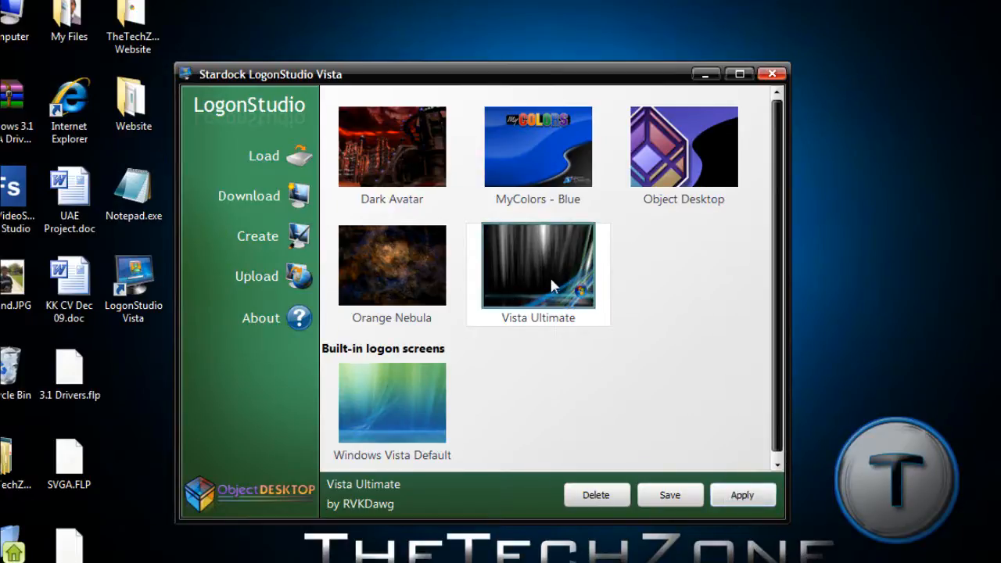
{"action": "left_click", "coordinate": [746, 496]}
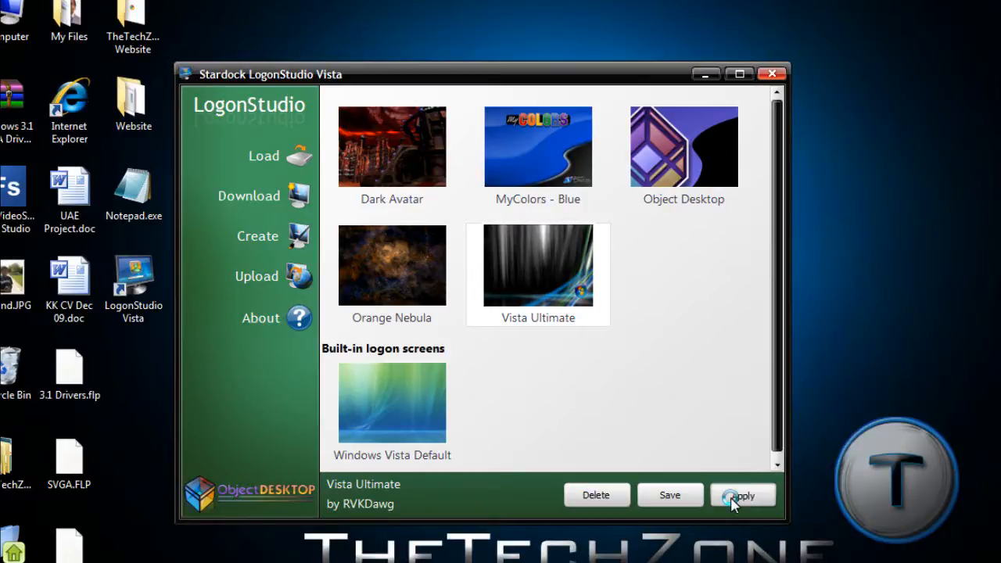
{"action": "left_click", "coordinate": [742, 495]}
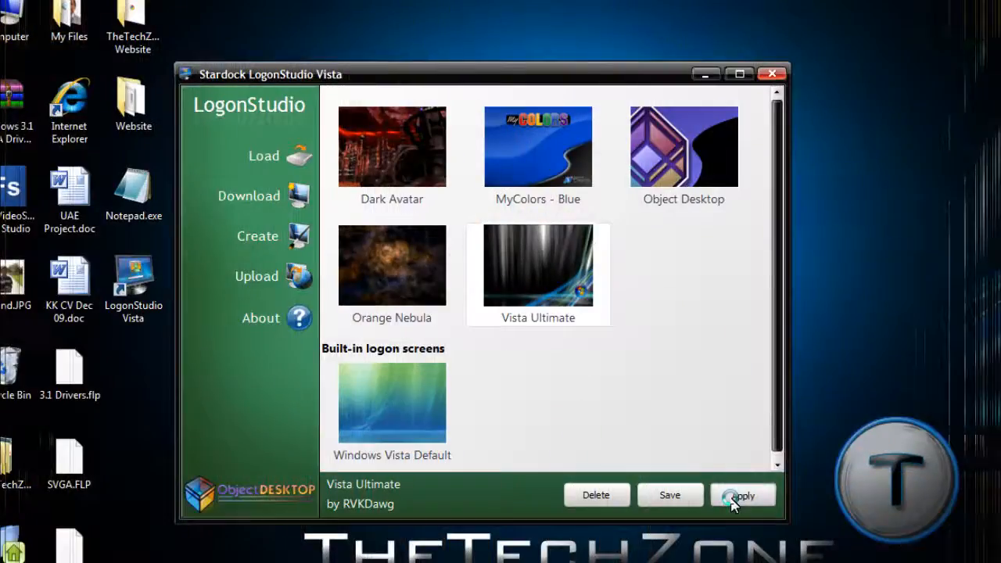
{"action": "left_click", "coordinate": [745, 496]}
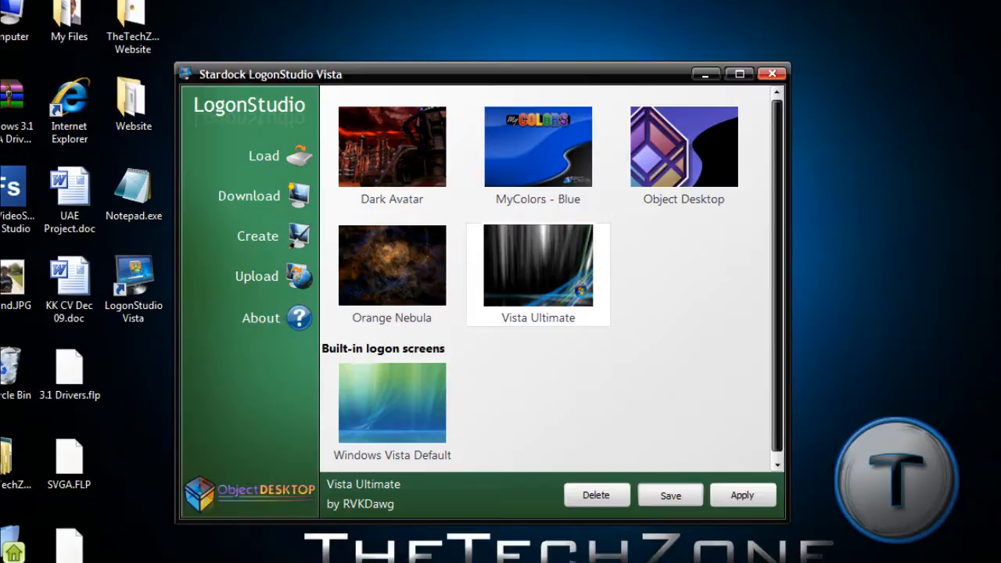
Step: Start saving Vista Ultimate as a package, cancel the save, and close LogonStudio
{"action": "left_click", "coordinate": [670, 496]}
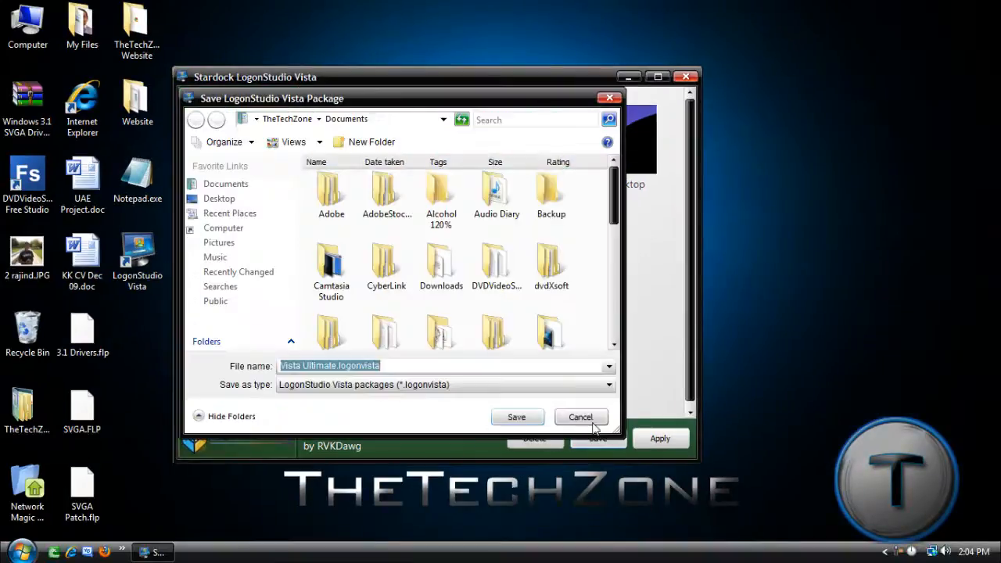
{"action": "left_click", "coordinate": [517, 417]}
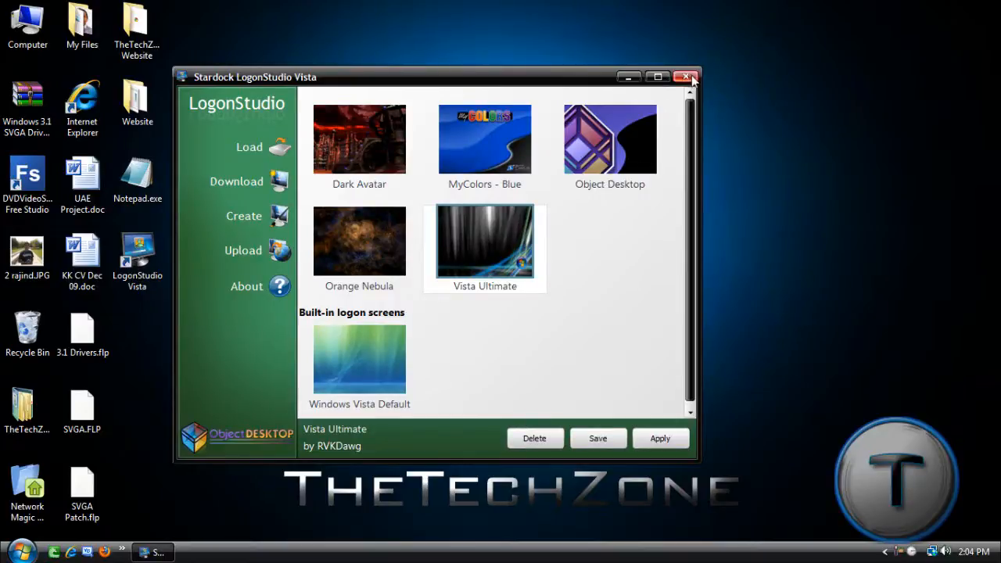
{"action": "left_click", "coordinate": [686, 77]}
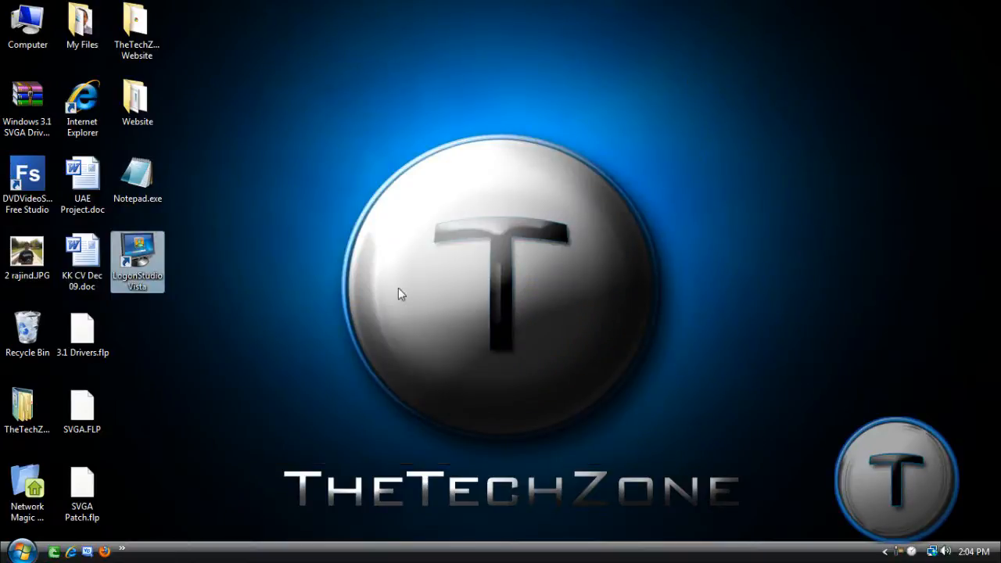